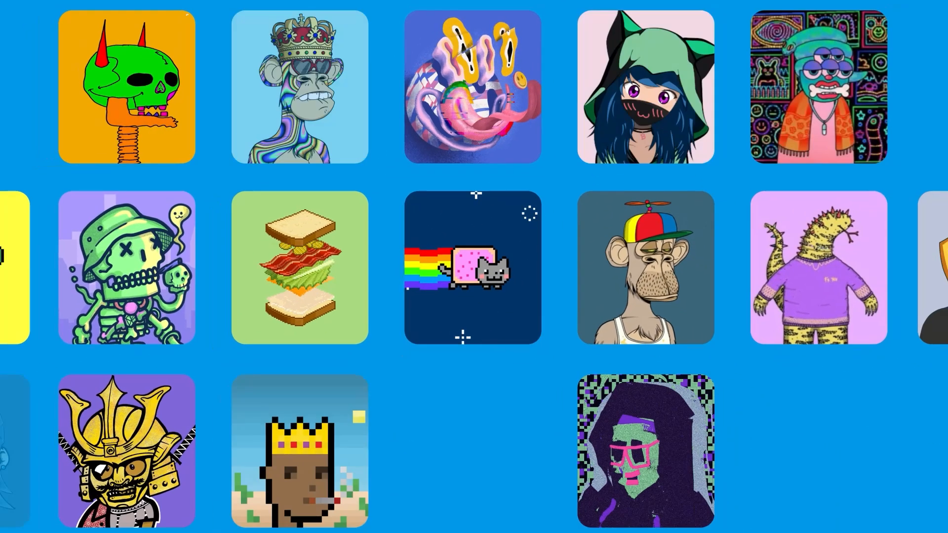
Play the animation from the NFT grid into the Nyan Cat chat trade with money emojis and a handshake.
left_click(470, 270)
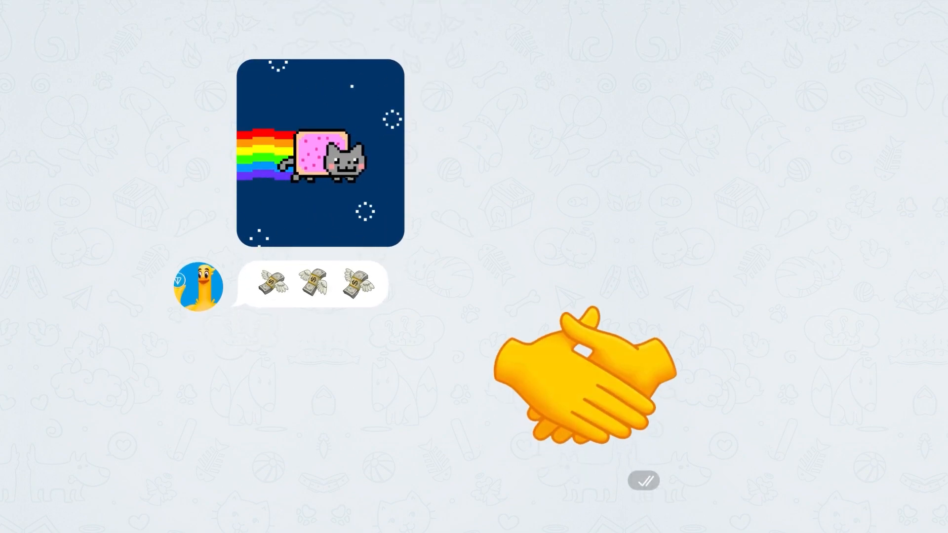